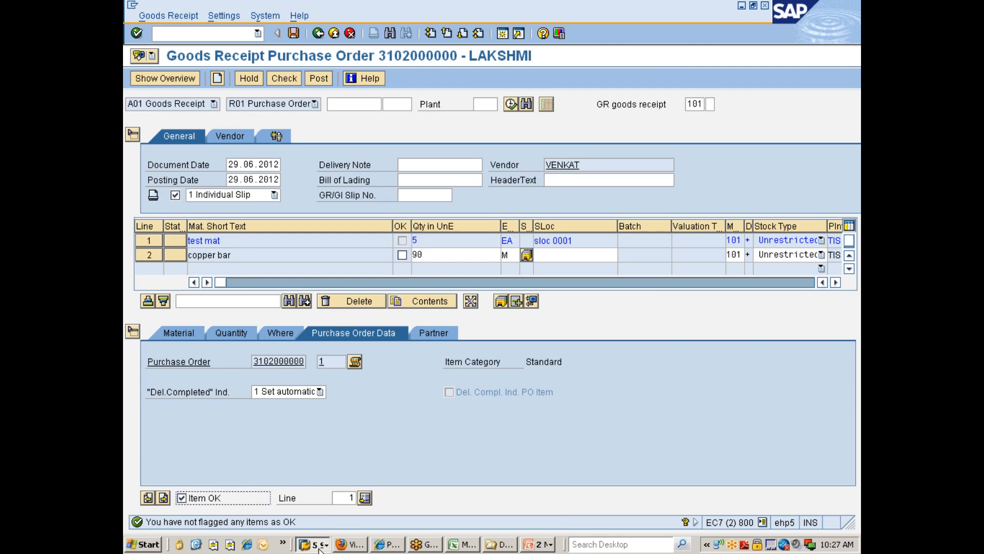
left_click(312, 544)
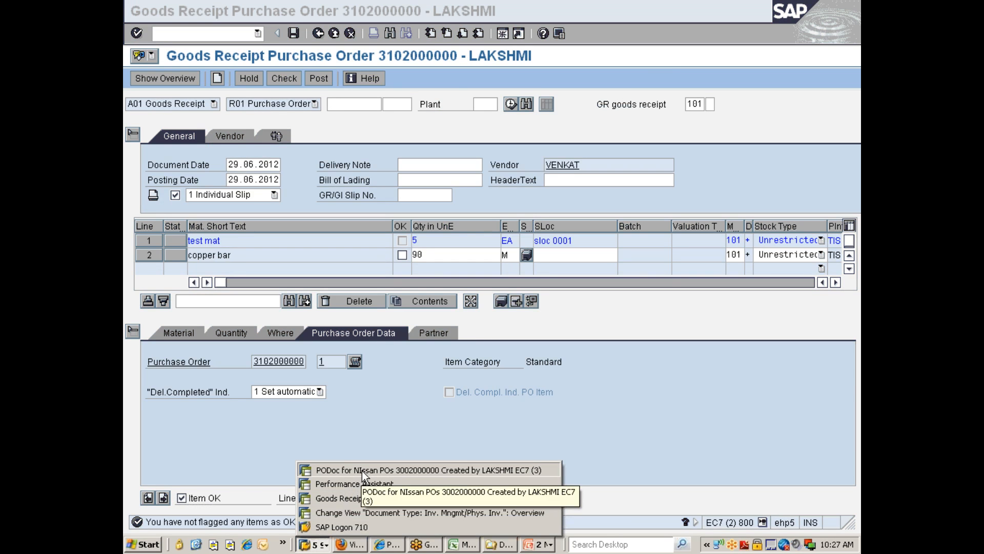
left_click(425, 469)
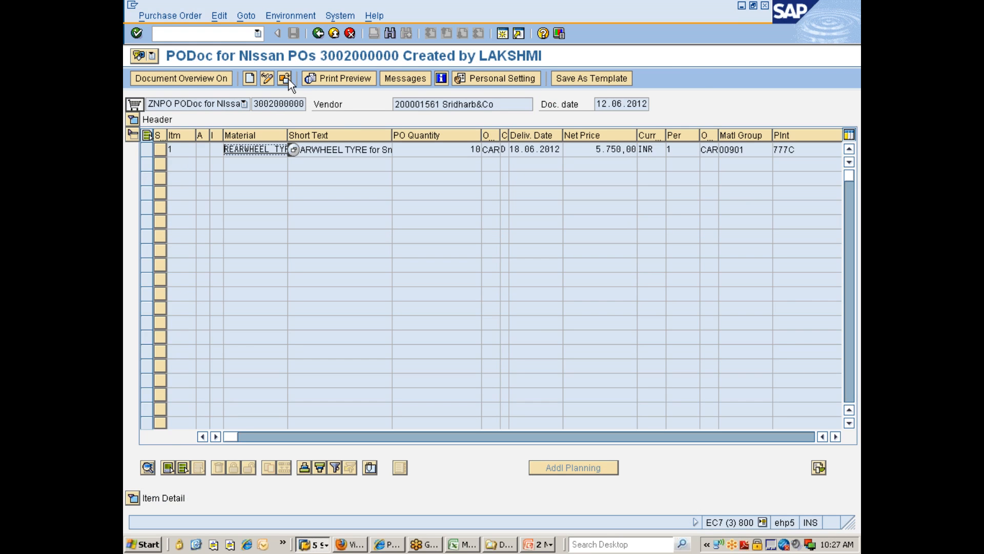
mouse_move(198, 477)
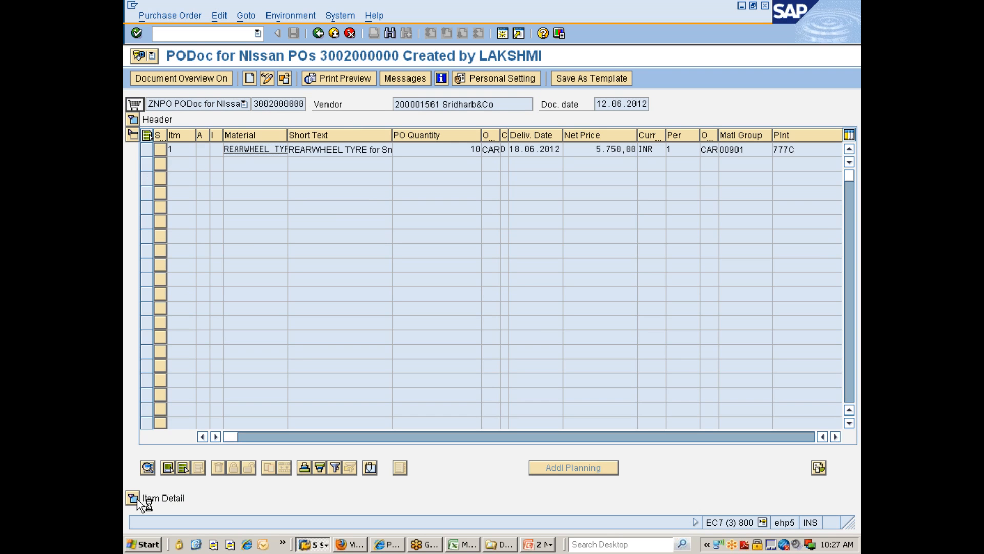
left_click(132, 498)
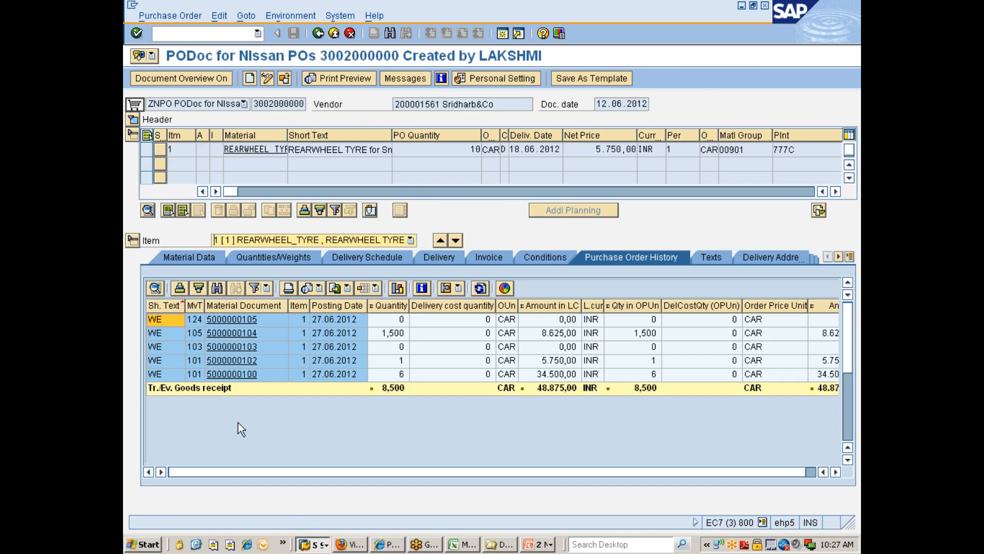
mouse_move(173, 357)
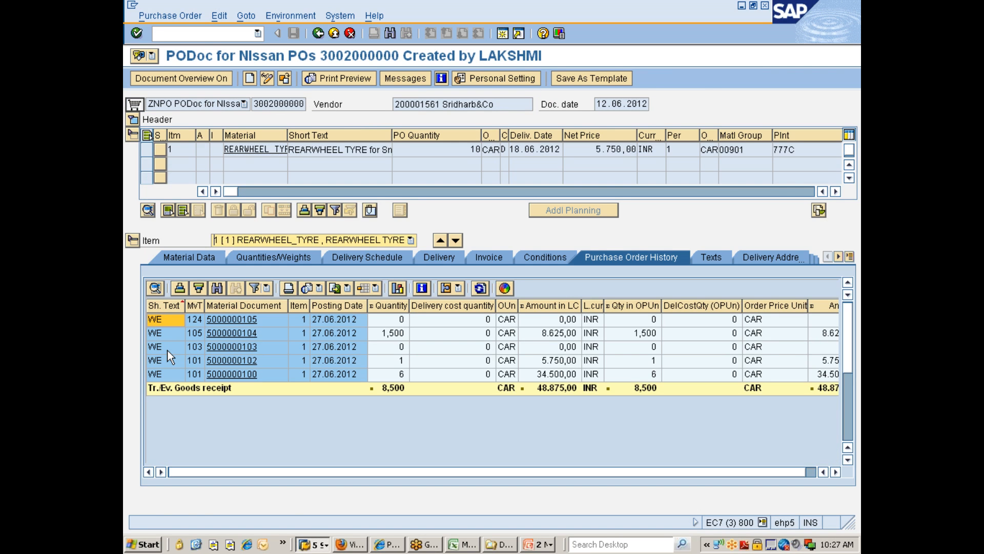
mouse_move(160, 356)
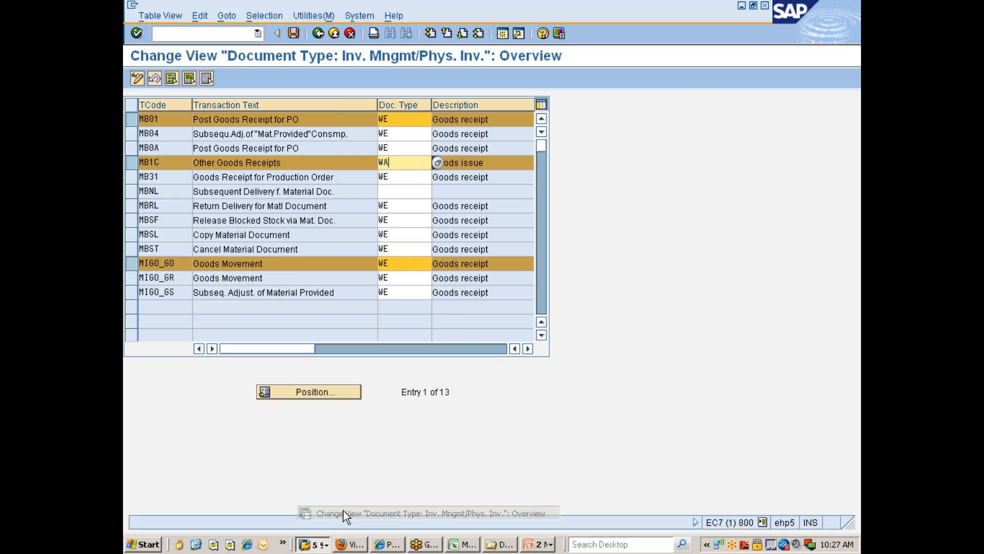
- Go back from the document type assignments to the material document number range screen
left_click(317, 33)
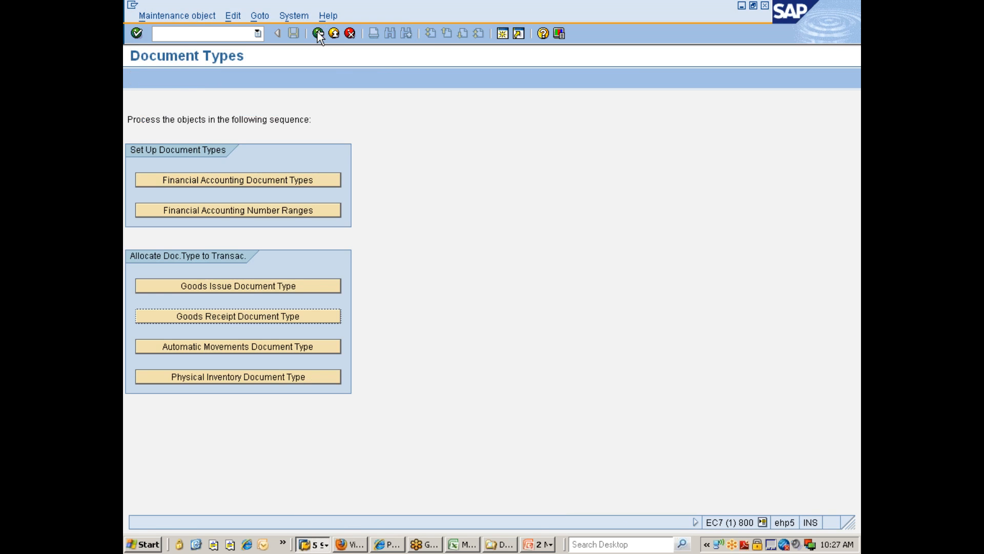
mouse_move(249, 325)
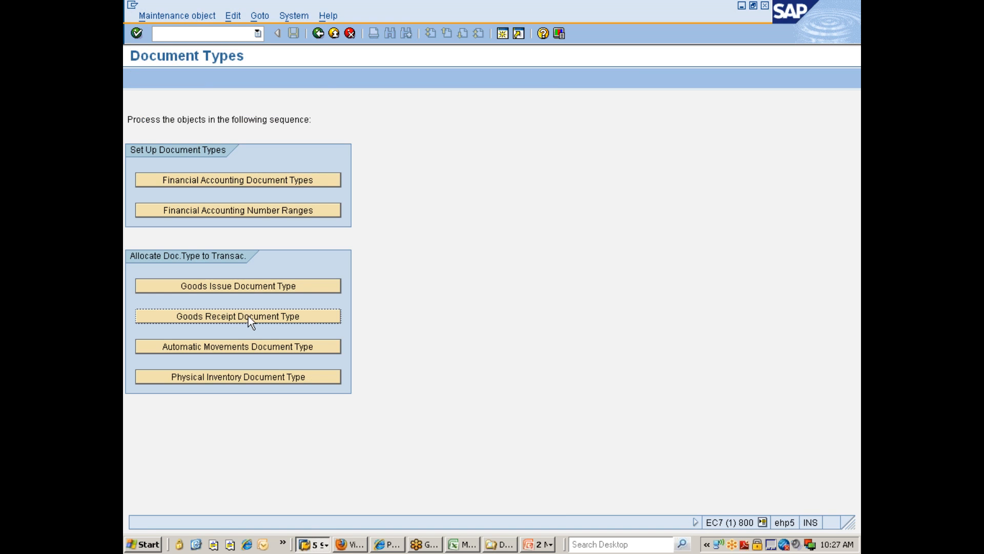
mouse_move(197, 361)
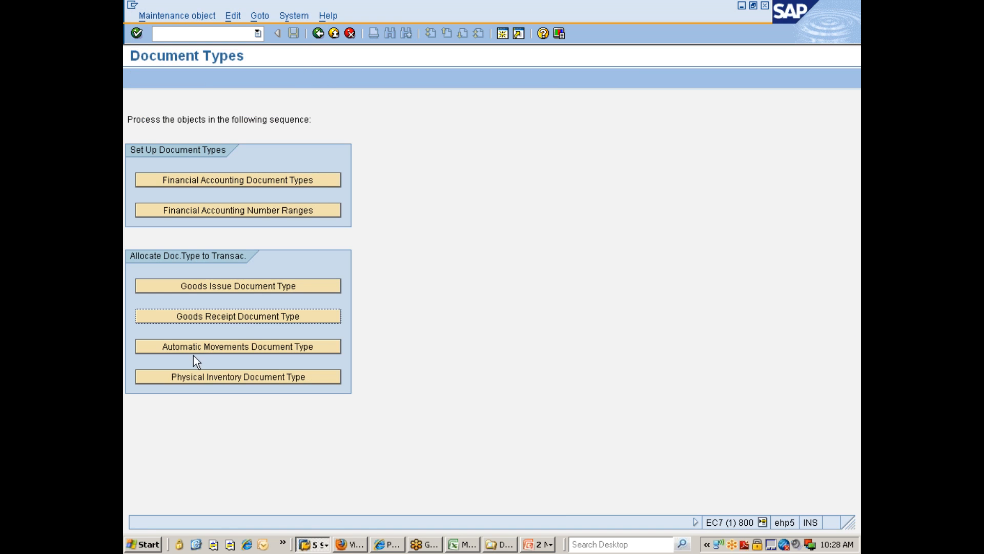
left_click(318, 33)
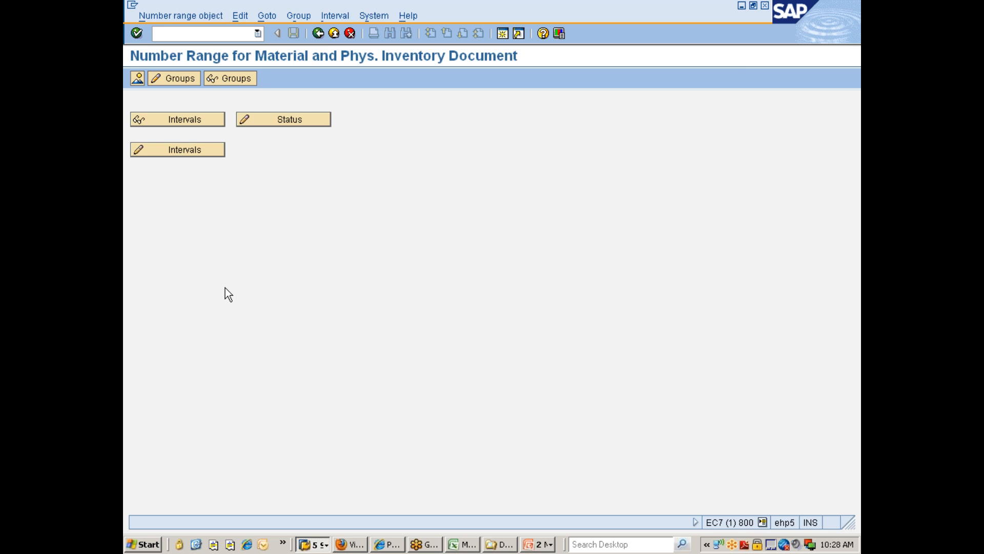
mouse_move(208, 170)
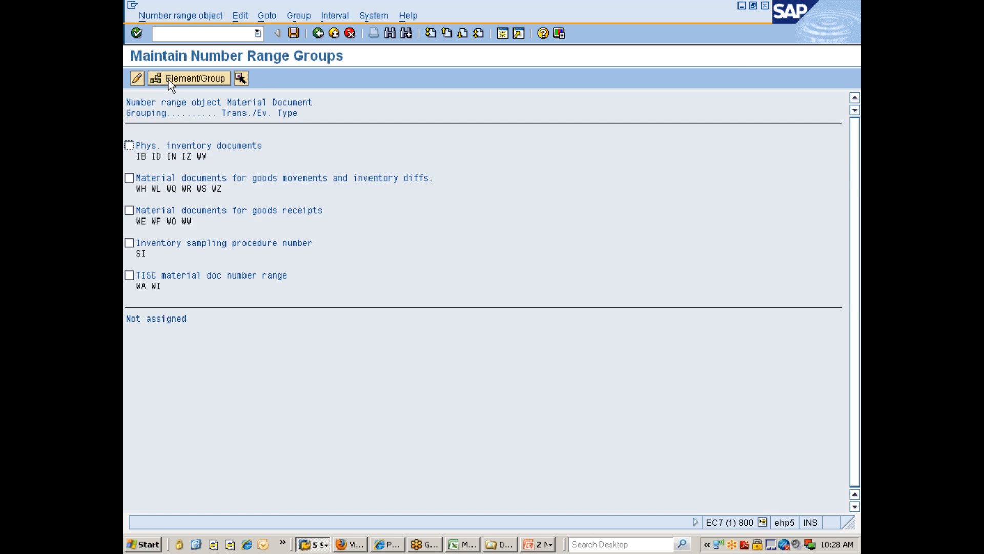
mouse_move(189, 78)
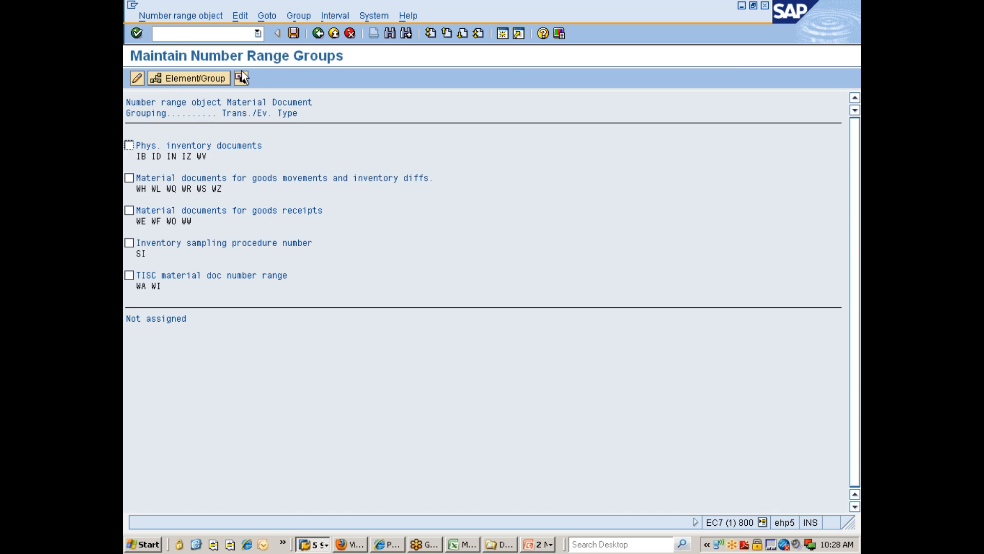
- Bring up the Group menu in Maintain Number Range Groups for material documents
left_click(299, 15)
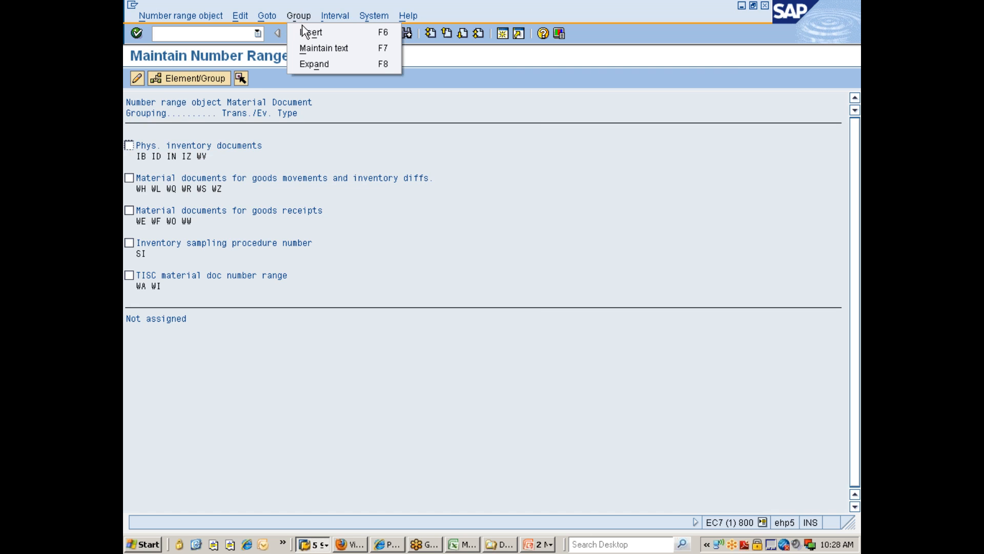
left_click(311, 32)
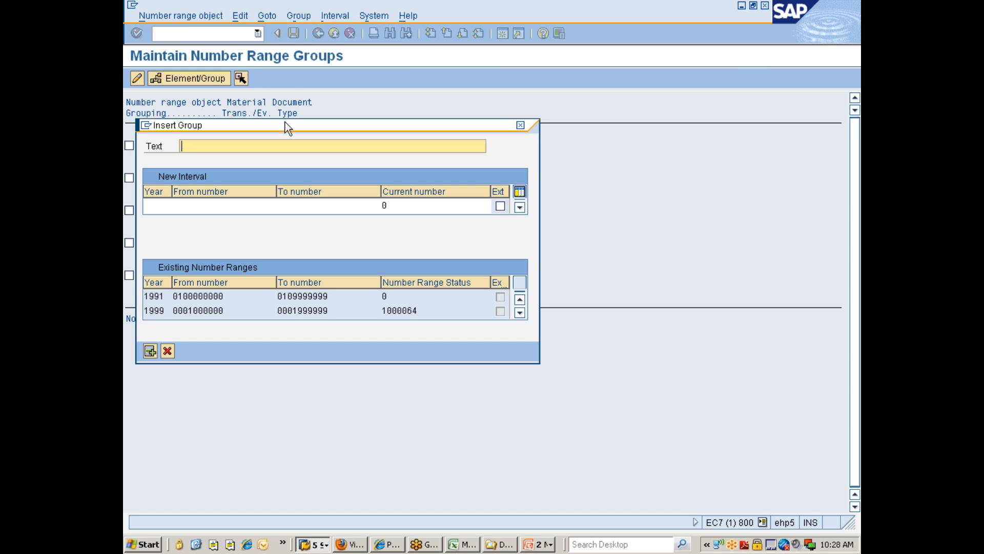
type("Nissan")
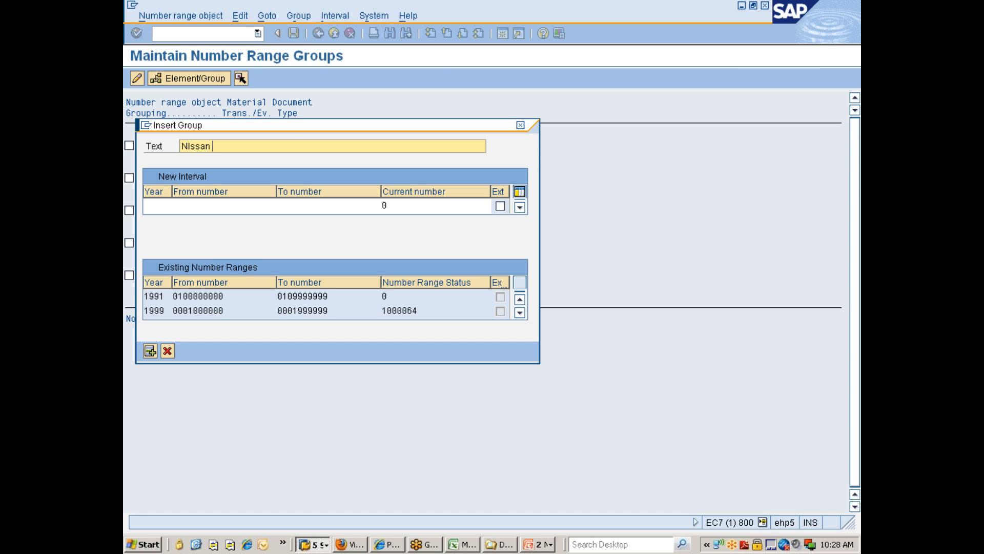
type("Group")
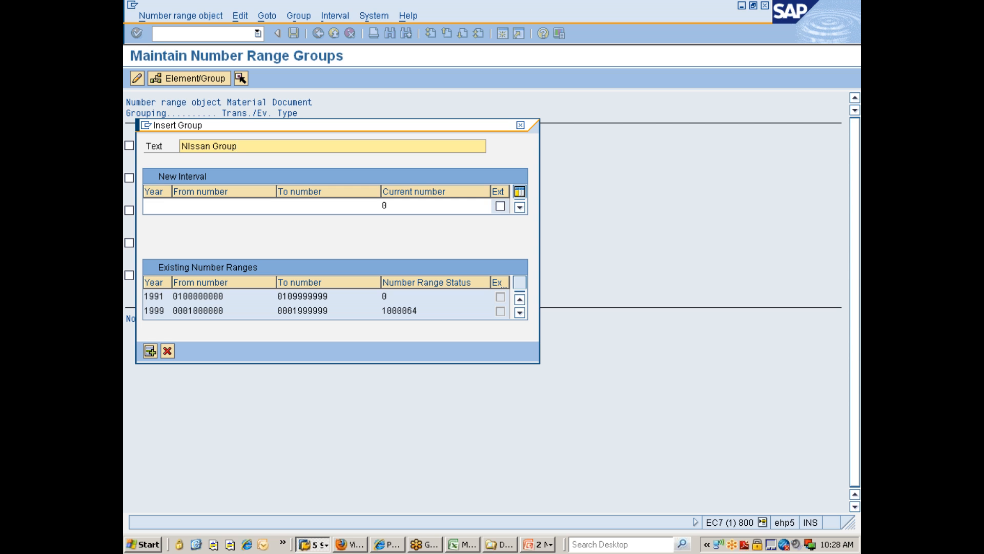
type("20")
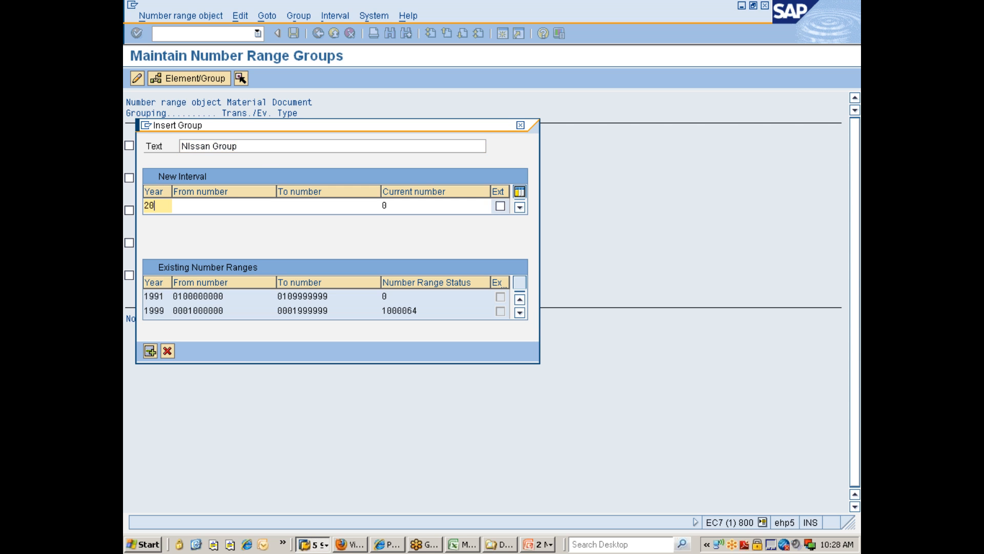
type("12")
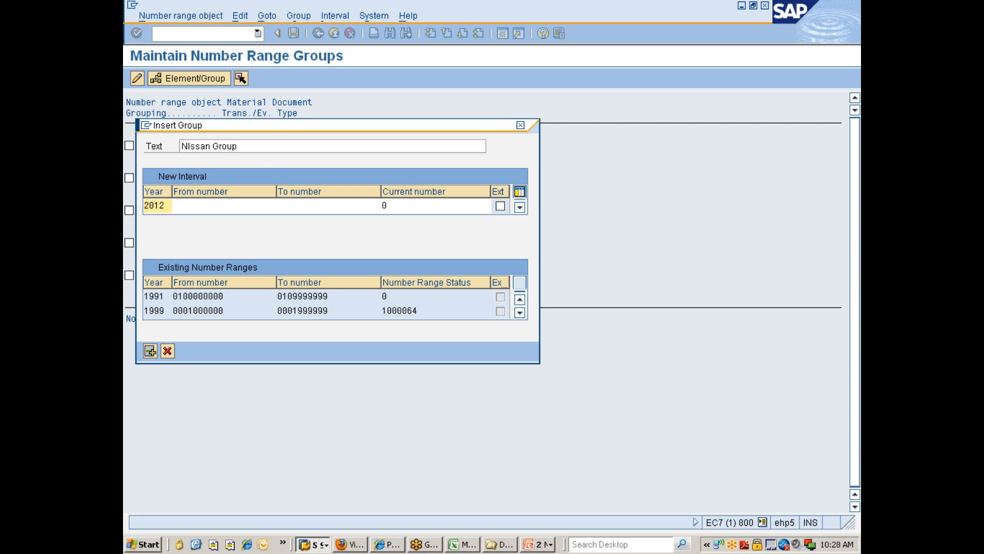
left_click(162, 205)
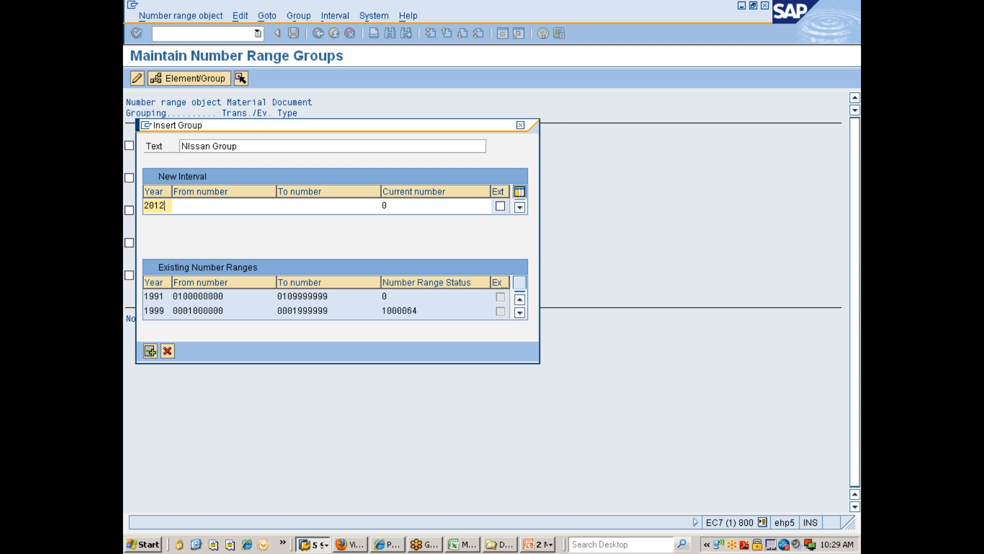
left_click(220, 205)
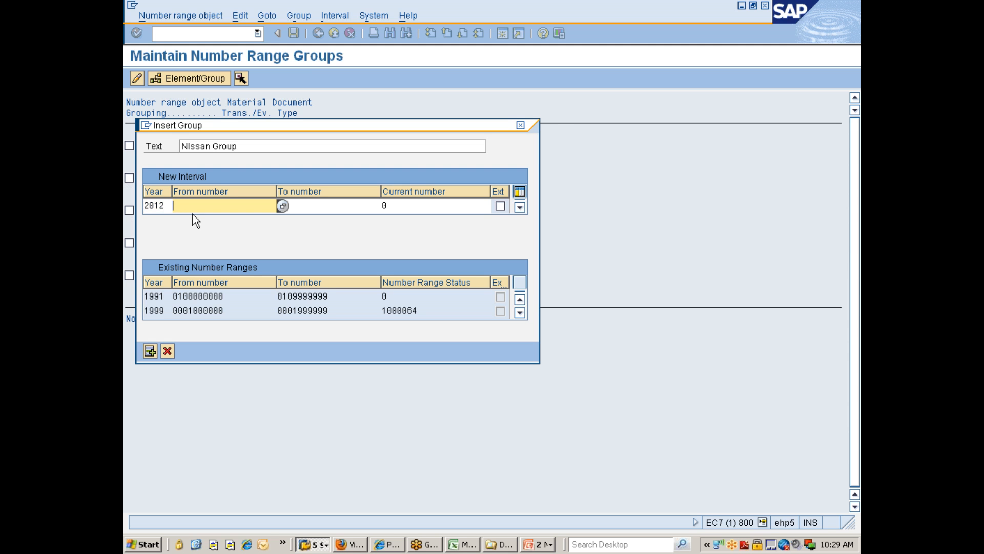
left_click(282, 205)
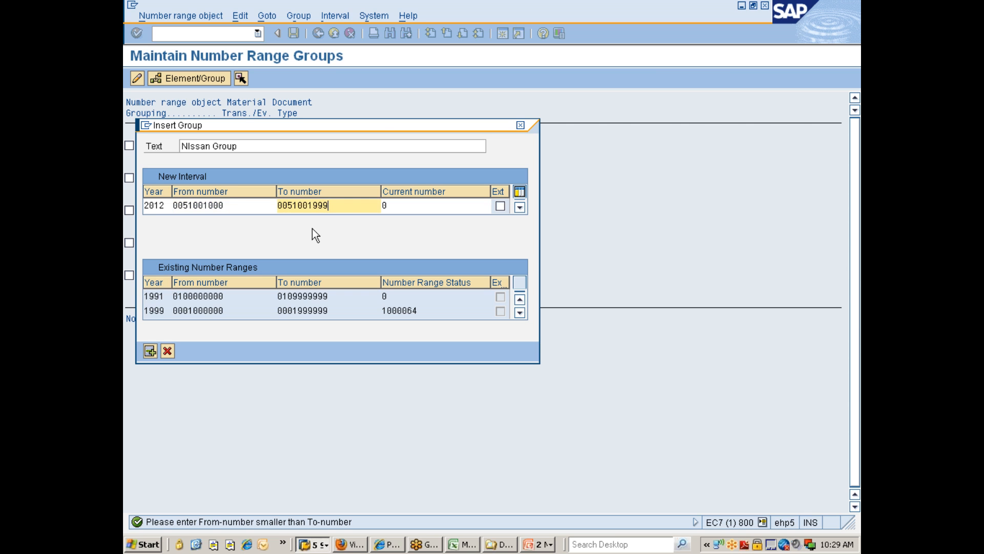
- Assign document type WE to the Nissan Group via Element/Group and save
left_click(150, 351)
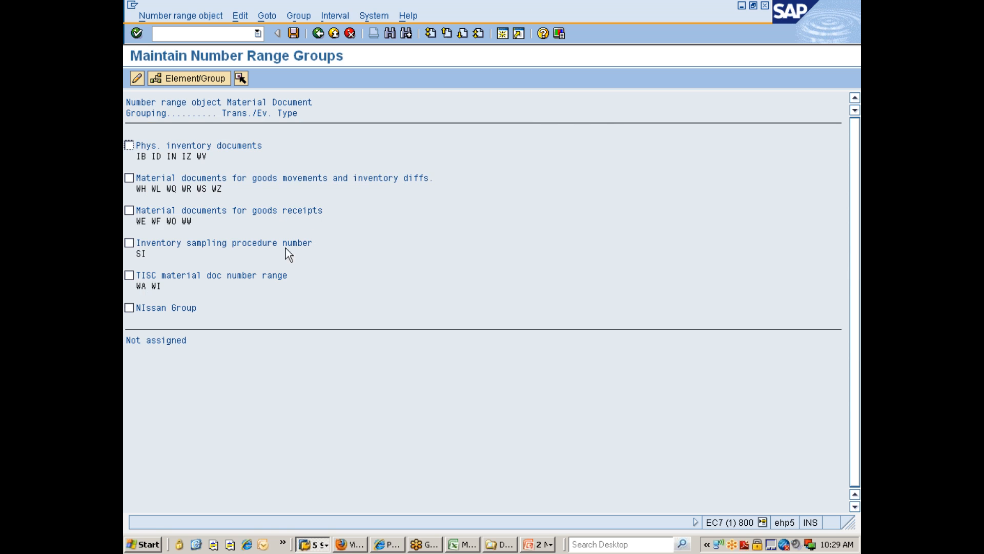
mouse_move(178, 313)
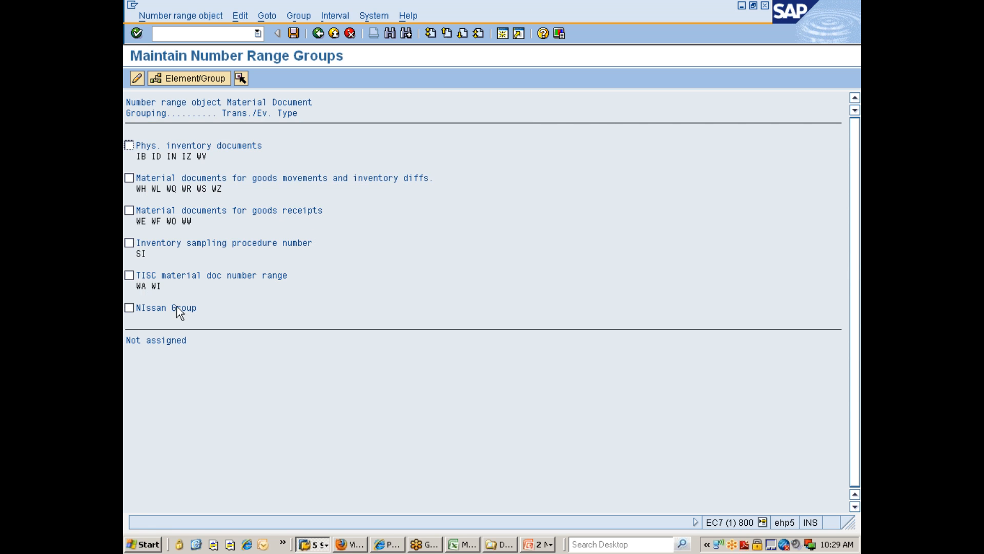
mouse_move(188, 313)
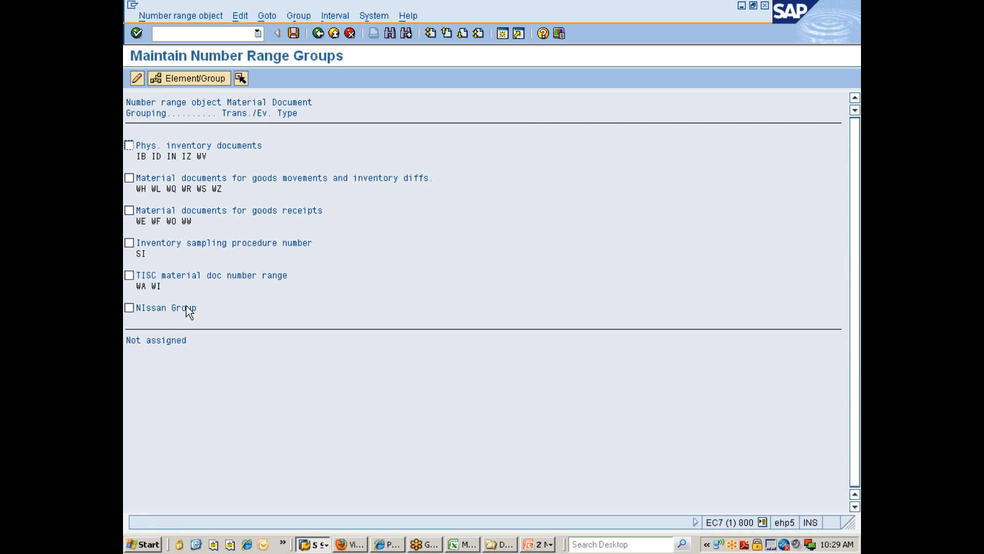
mouse_move(162, 308)
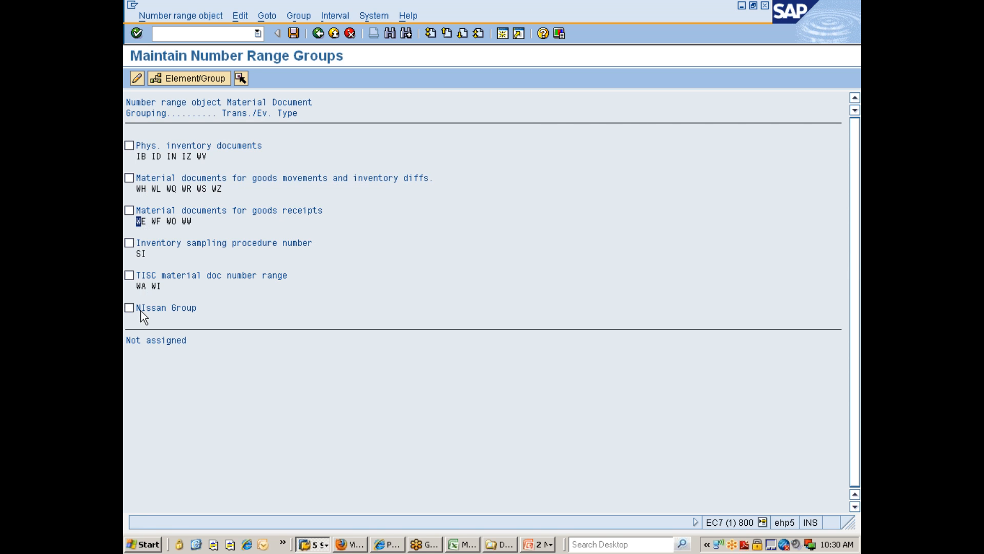
mouse_move(247, 230)
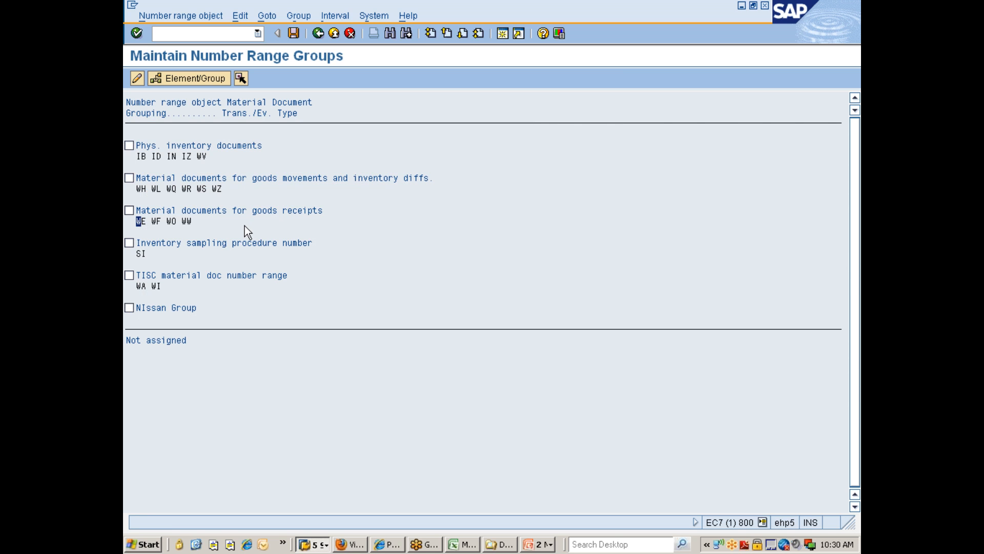
mouse_move(336, 213)
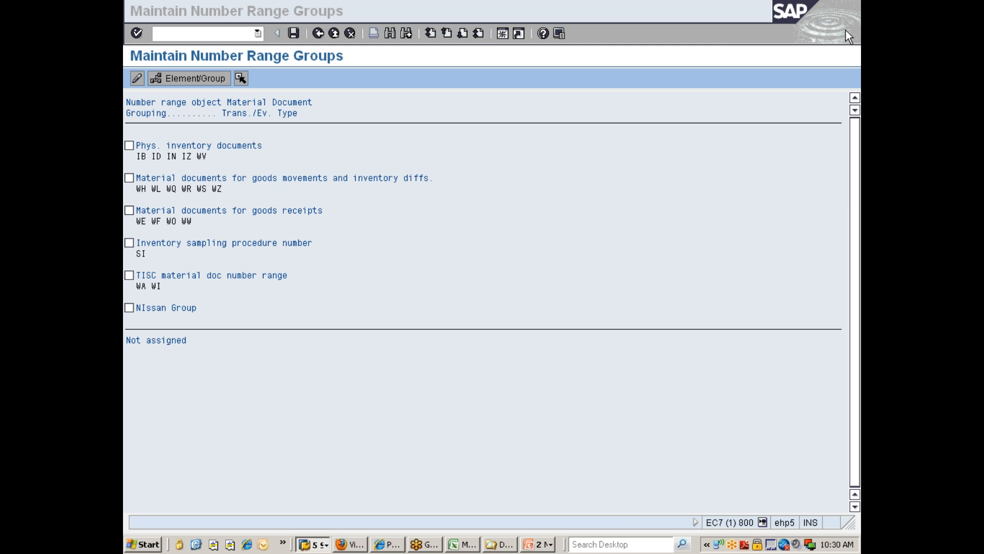
mouse_move(683, 152)
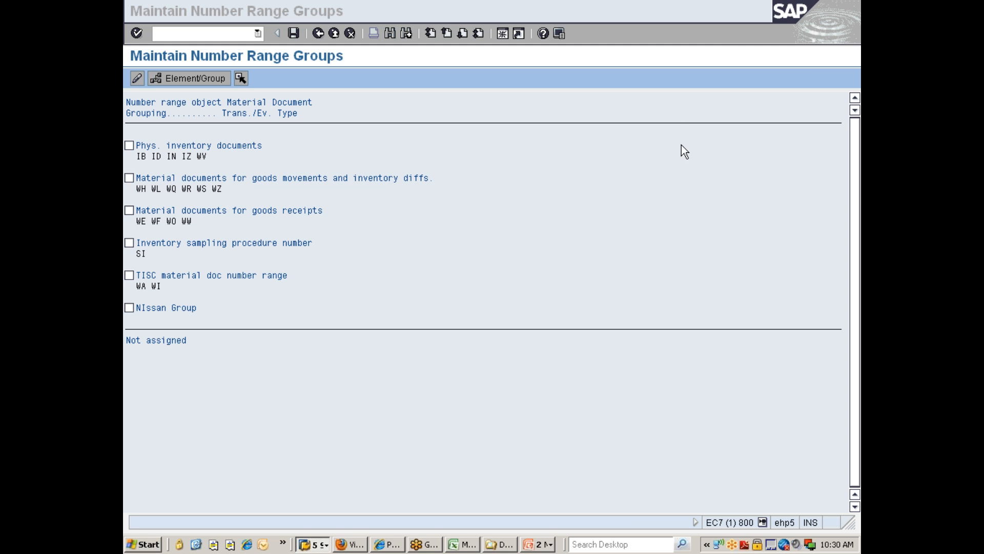
mouse_move(813, 157)
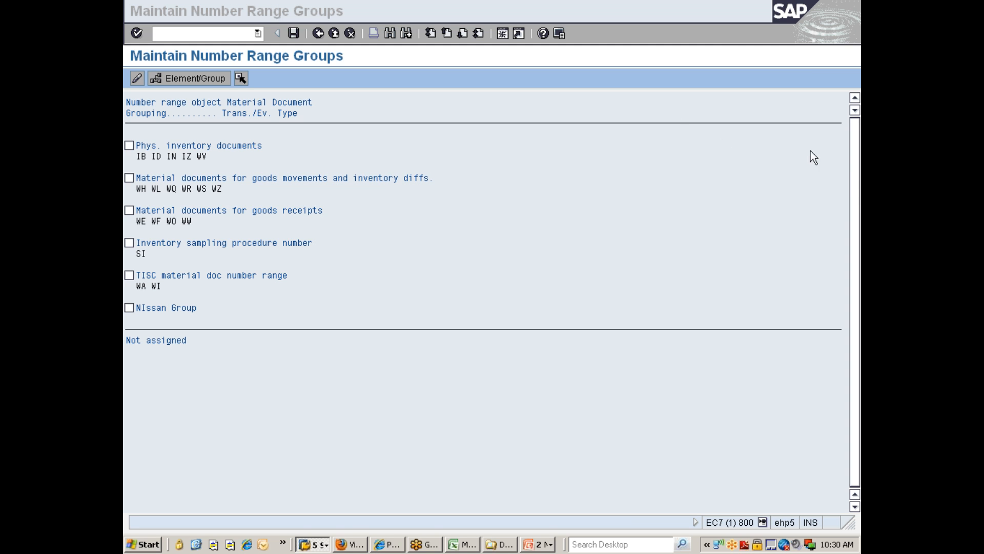
mouse_move(676, 37)
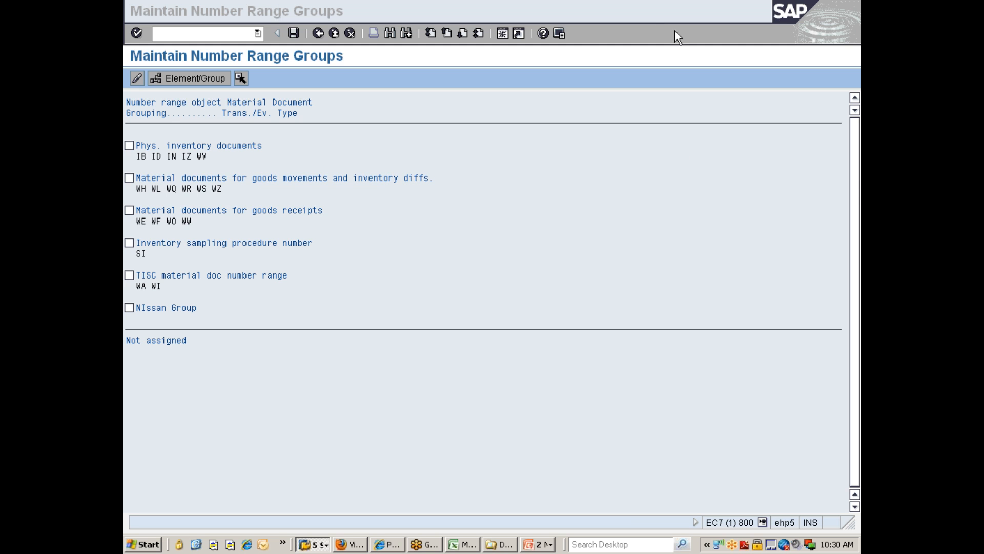
mouse_move(142, 229)
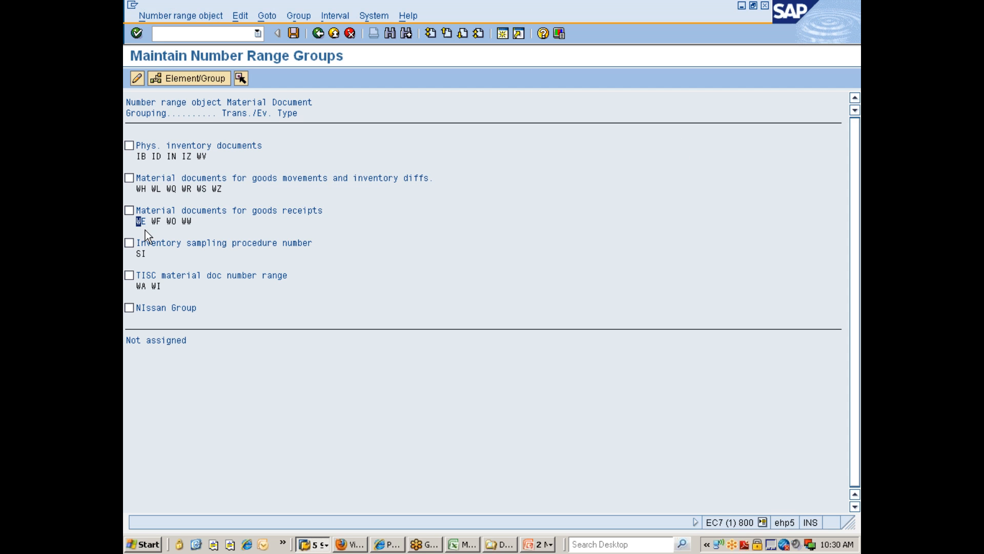
mouse_move(128, 314)
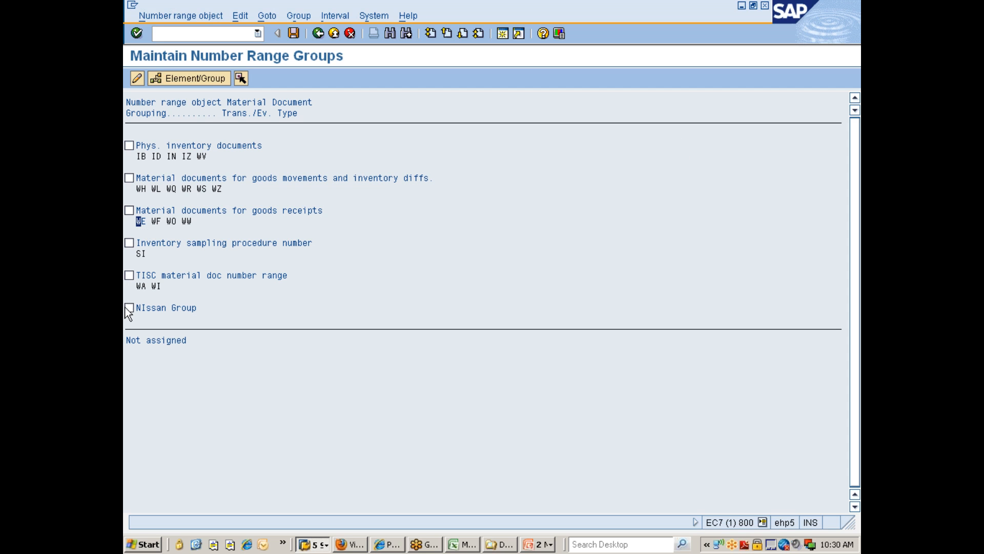
left_click(127, 308)
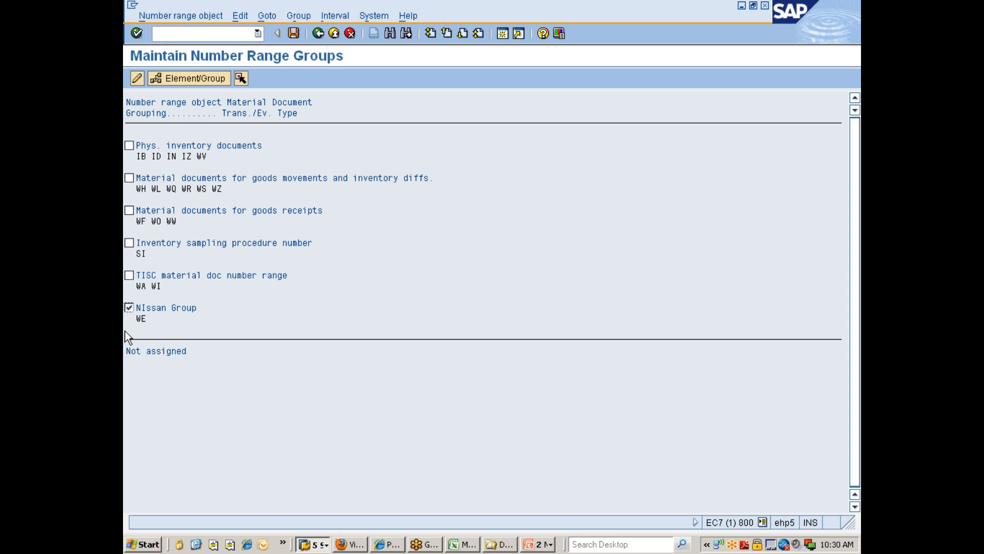
left_click(130, 307)
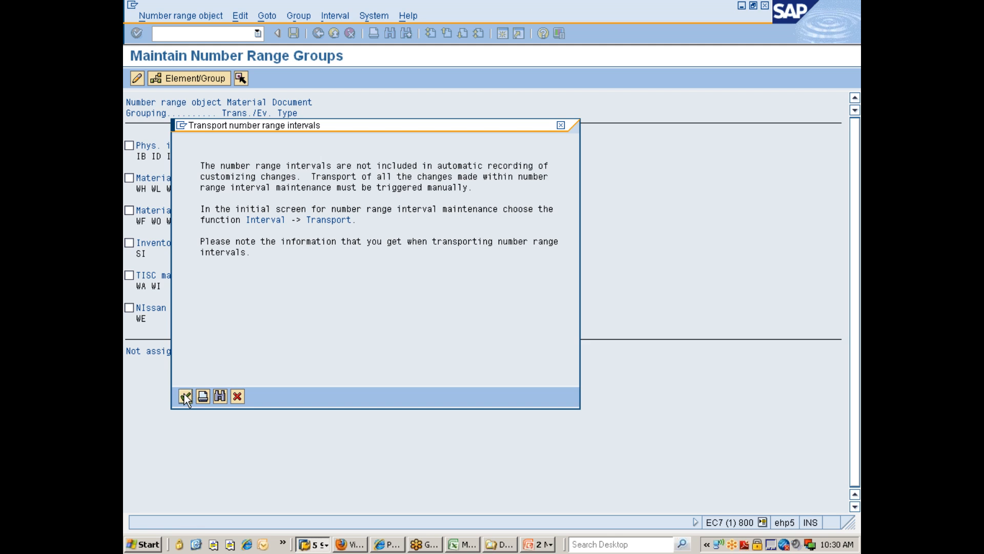
left_click(186, 396)
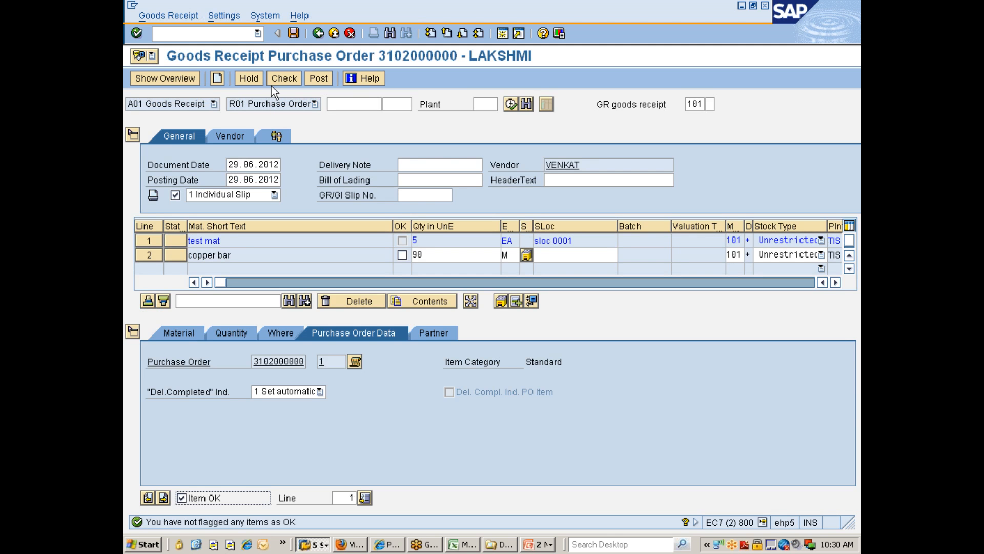
left_click(283, 78)
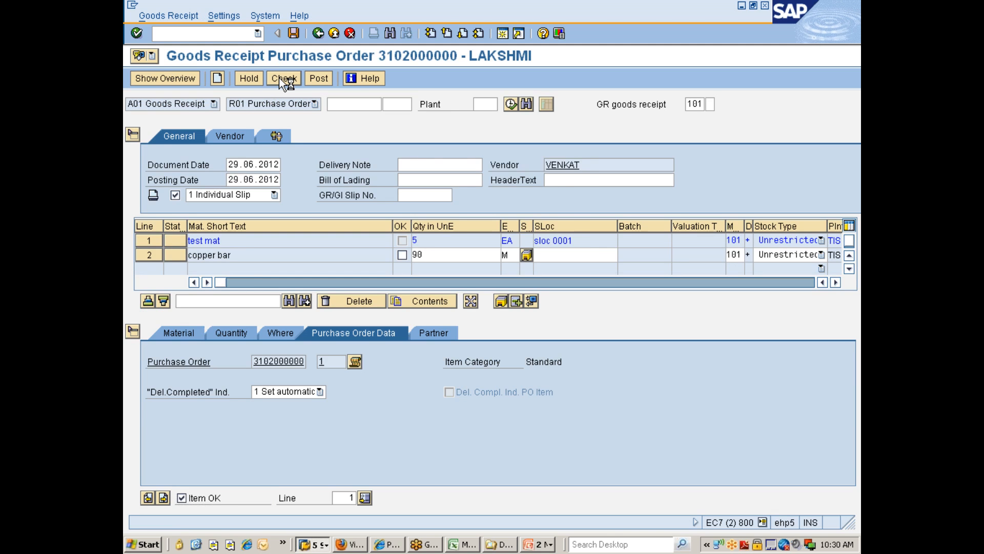
left_click(283, 77)
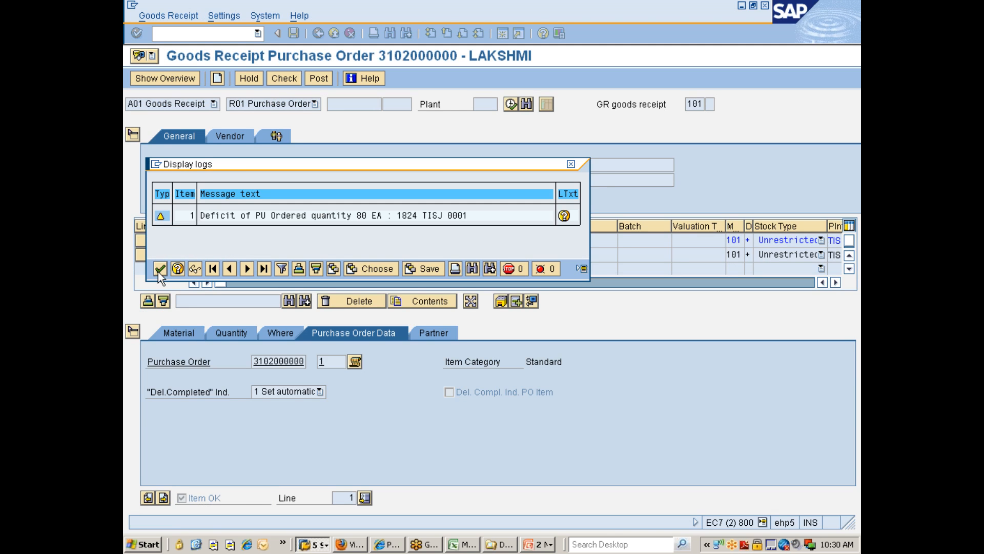
left_click(161, 268)
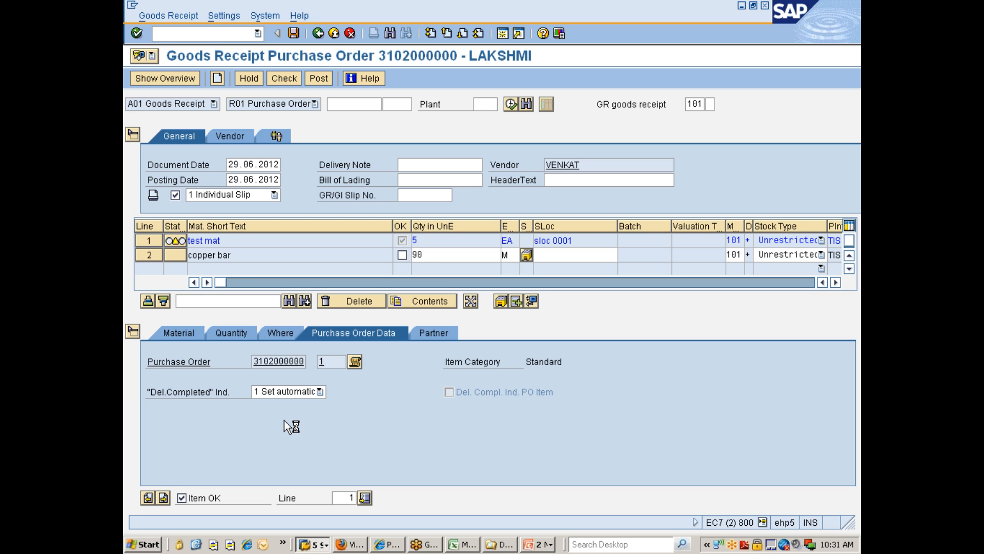
mouse_move(304, 324)
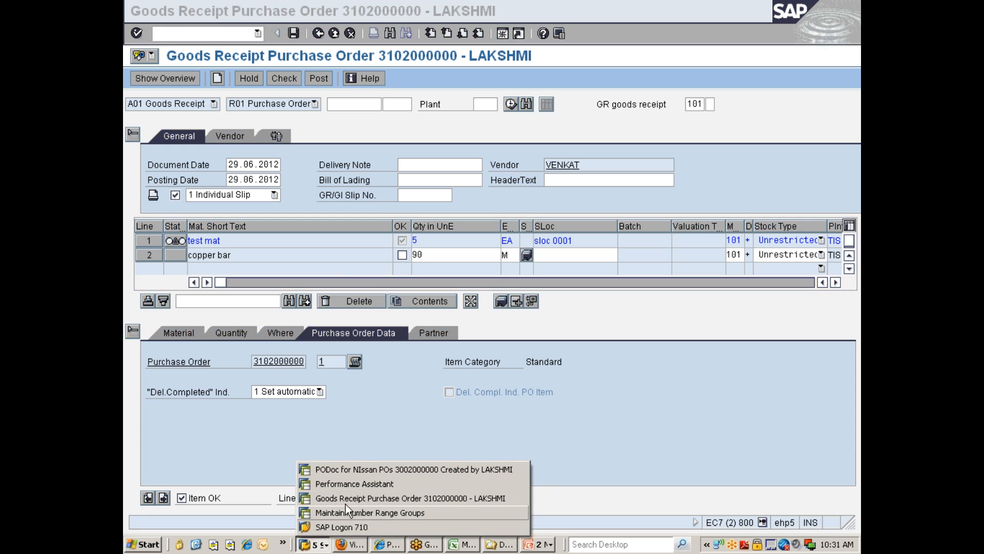
- Leave the number range groups screen back to Display IMG and return to the goods receipt session
left_click(368, 513)
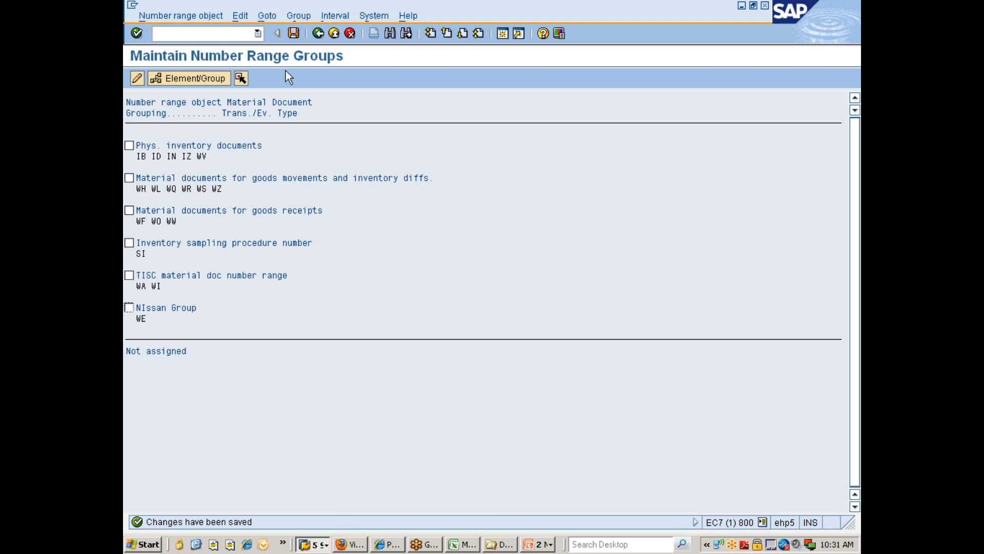
left_click(317, 33)
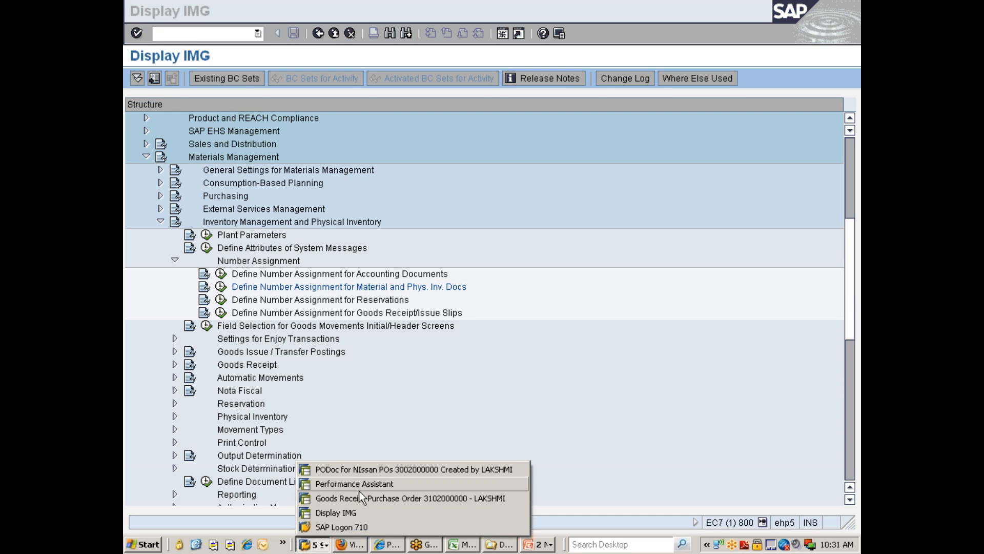
left_click(412, 468)
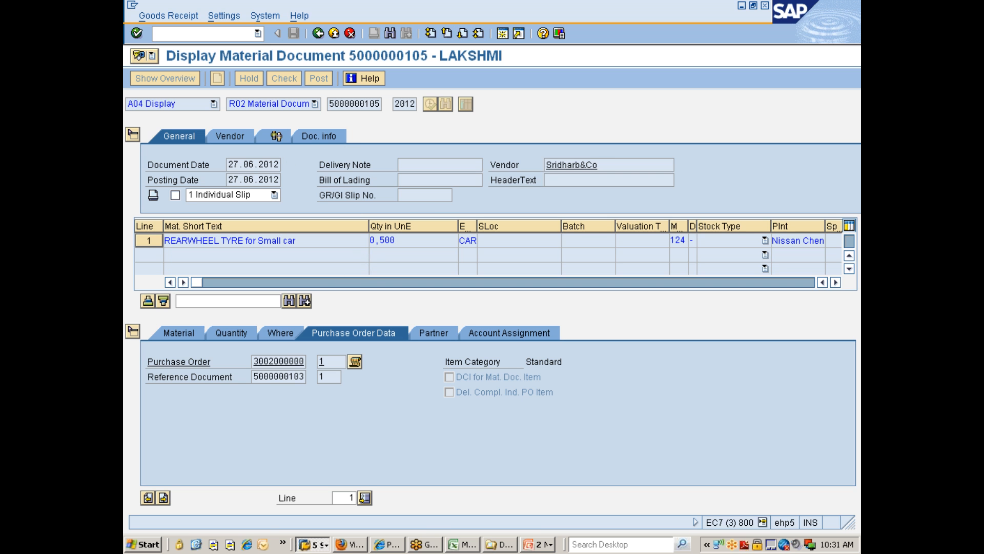
left_click(318, 135)
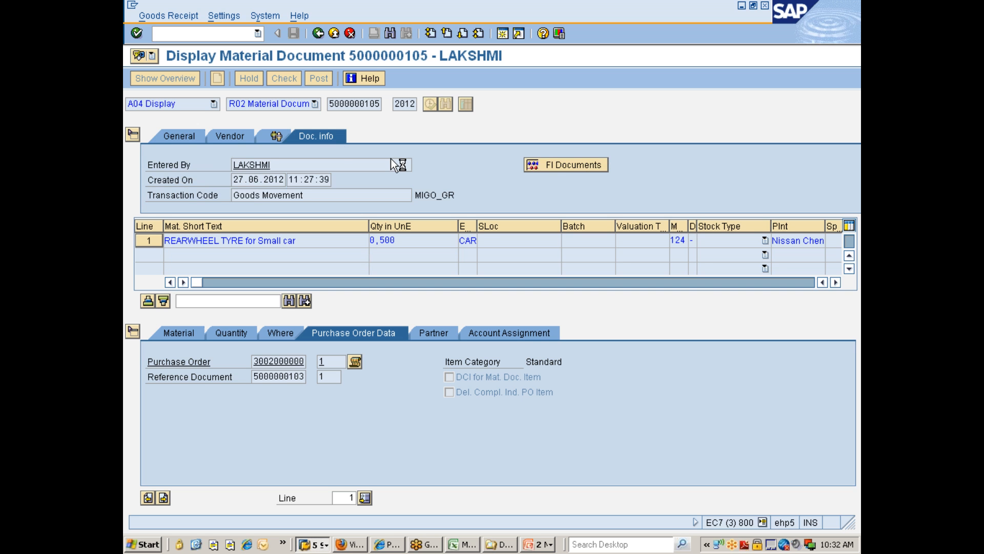
left_click(564, 164)
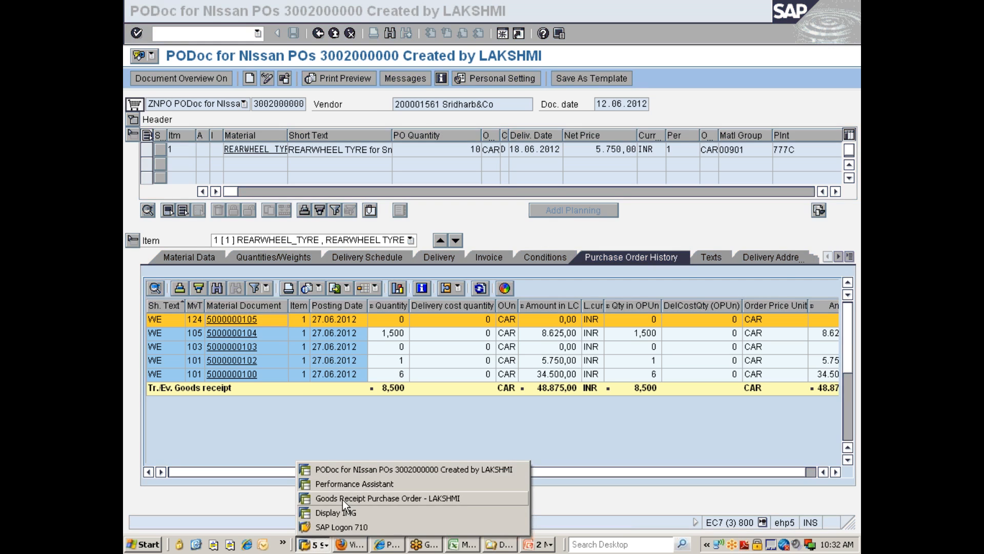
- Switch to the goods receipt session showing material document 51001000 posted
left_click(369, 498)
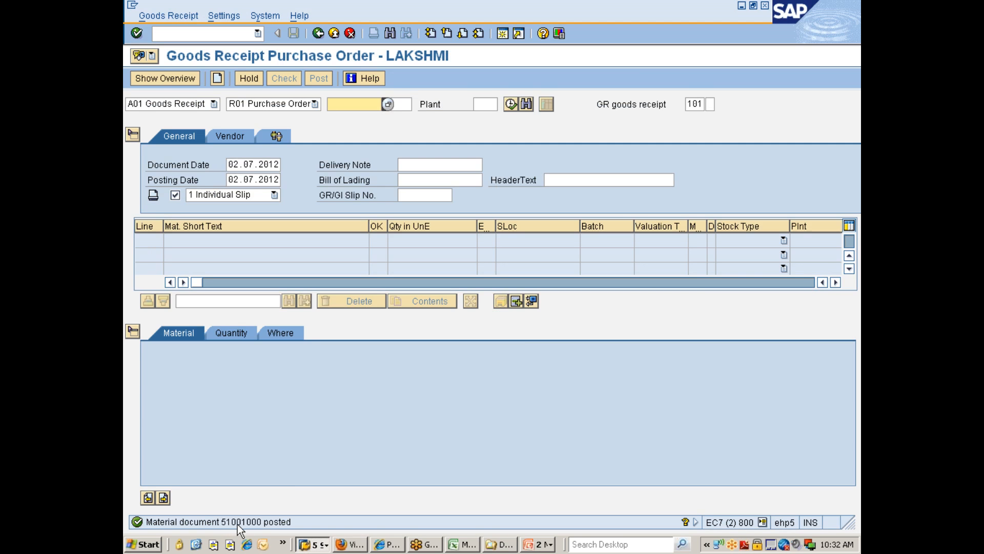
mouse_move(233, 528)
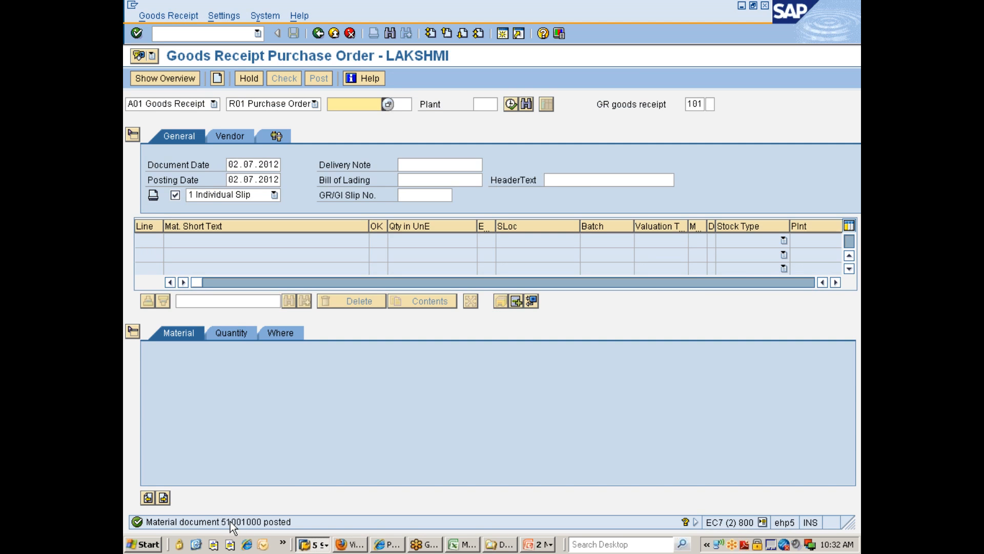